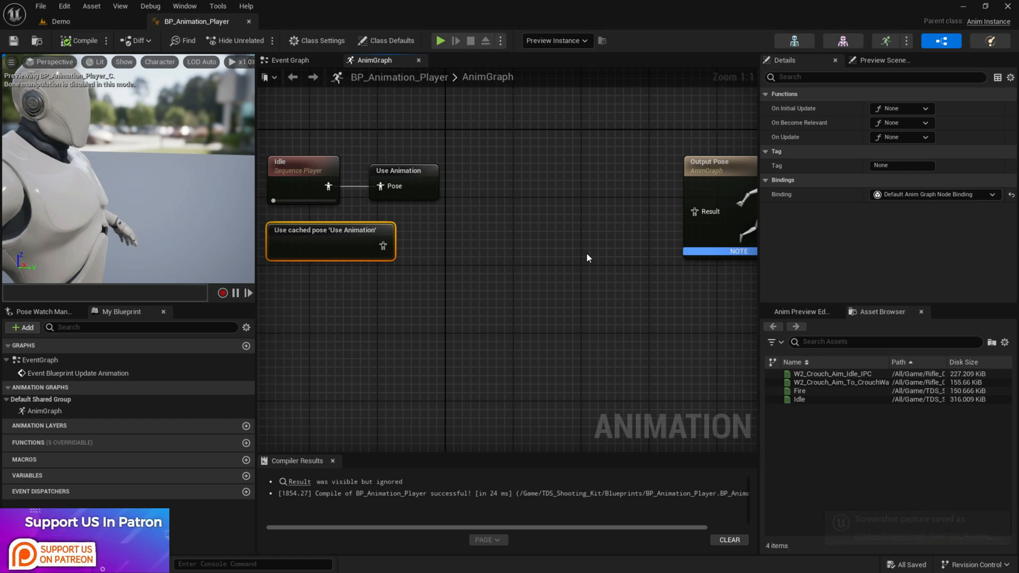
mouse_move(525, 266)
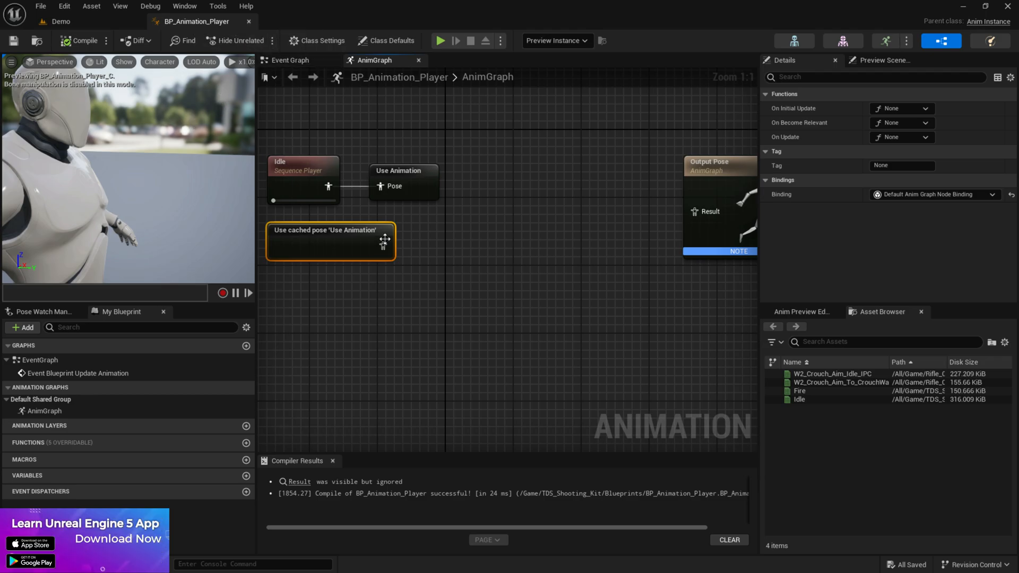
Add Local To Component, Two Bone IK and Component To Local nodes between the cached pose and Output Pose.
scroll(up, 3)
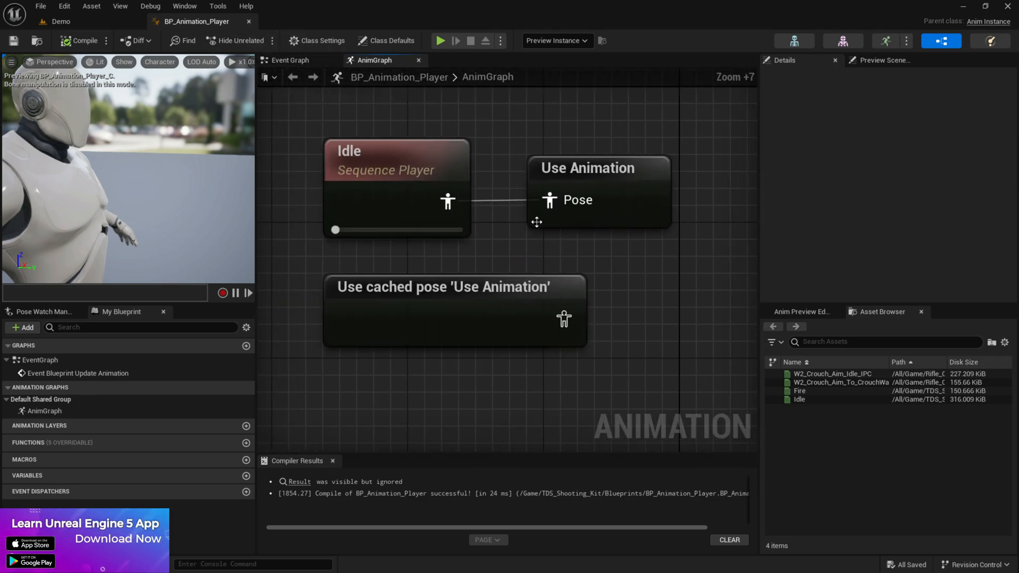
scroll(down, 3)
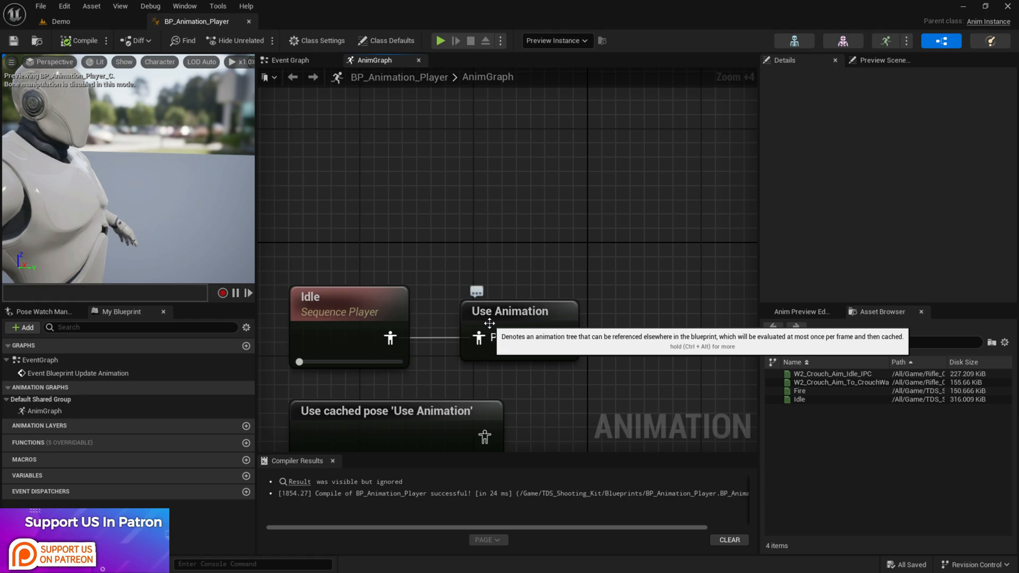
scroll(up, 3)
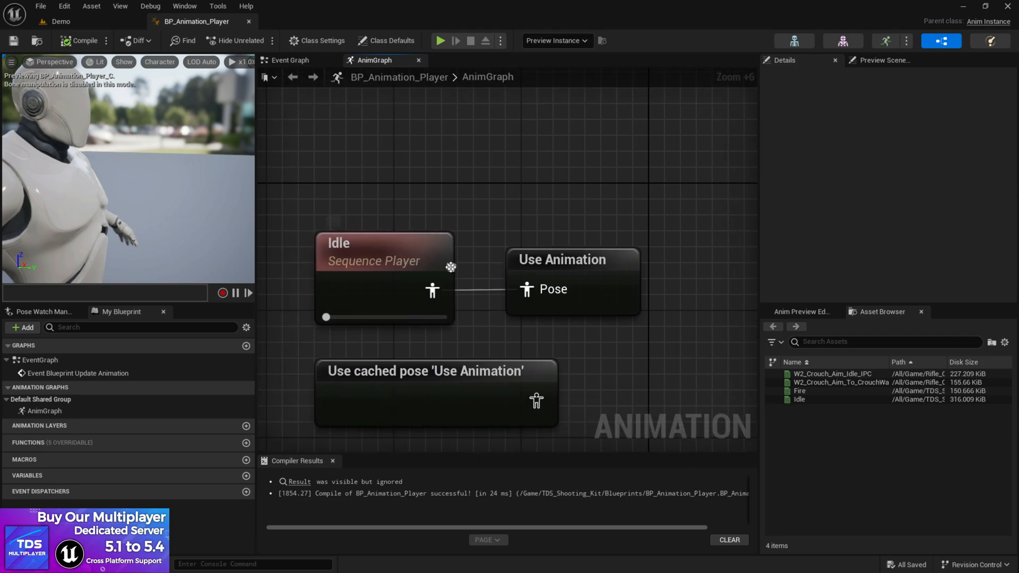
mouse_move(415, 278)
text(SAV)
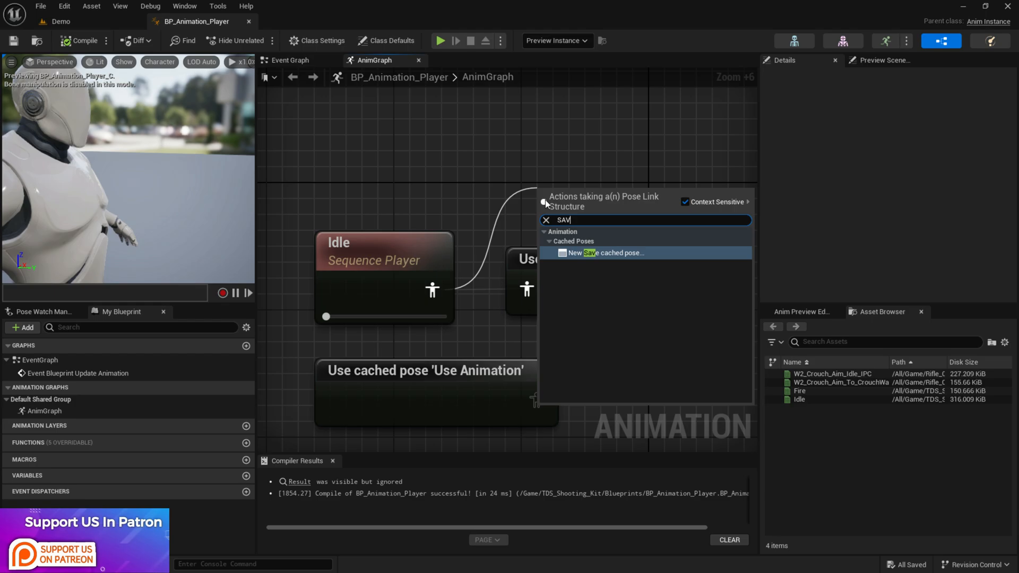
text(E)
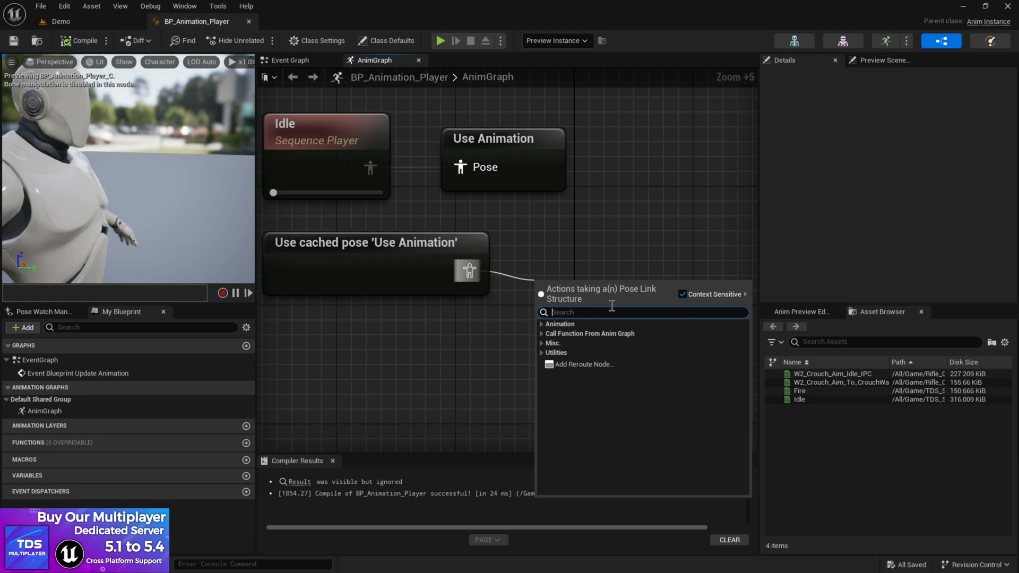
text(LOCAL)
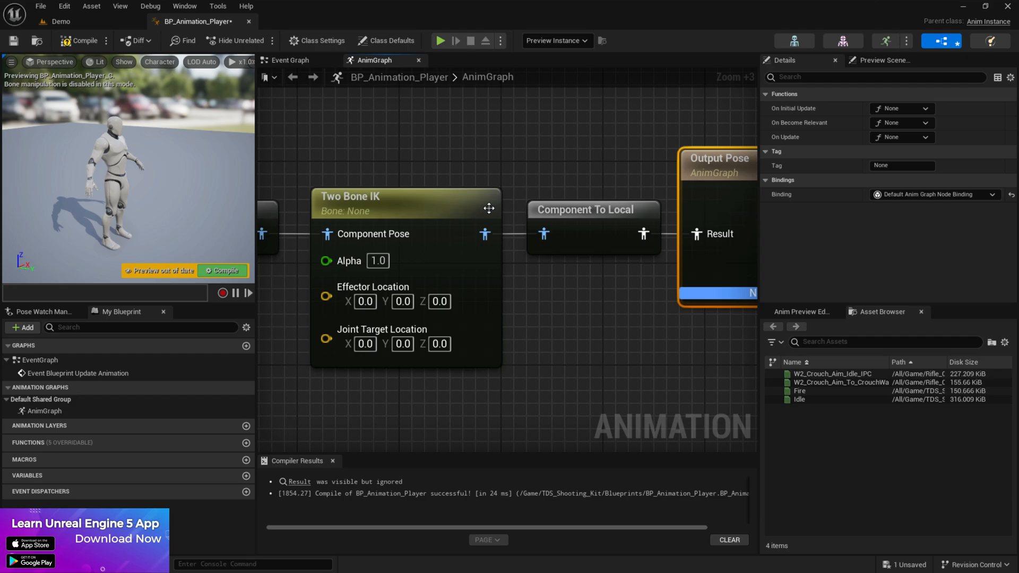
mouse_move(414, 215)
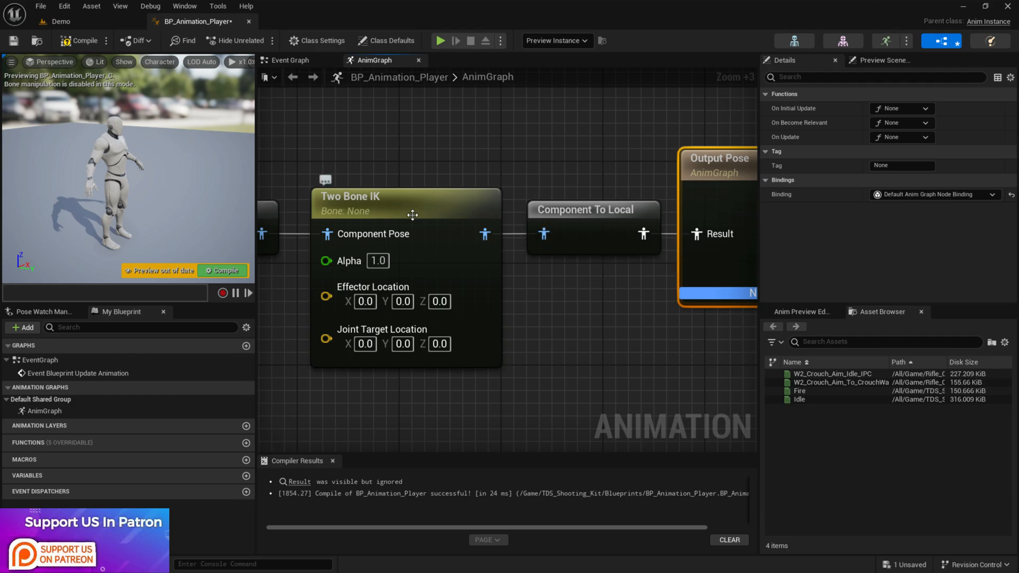
Compile the blueprint and select the Two Bone IK node to show its Details.
click(80, 40)
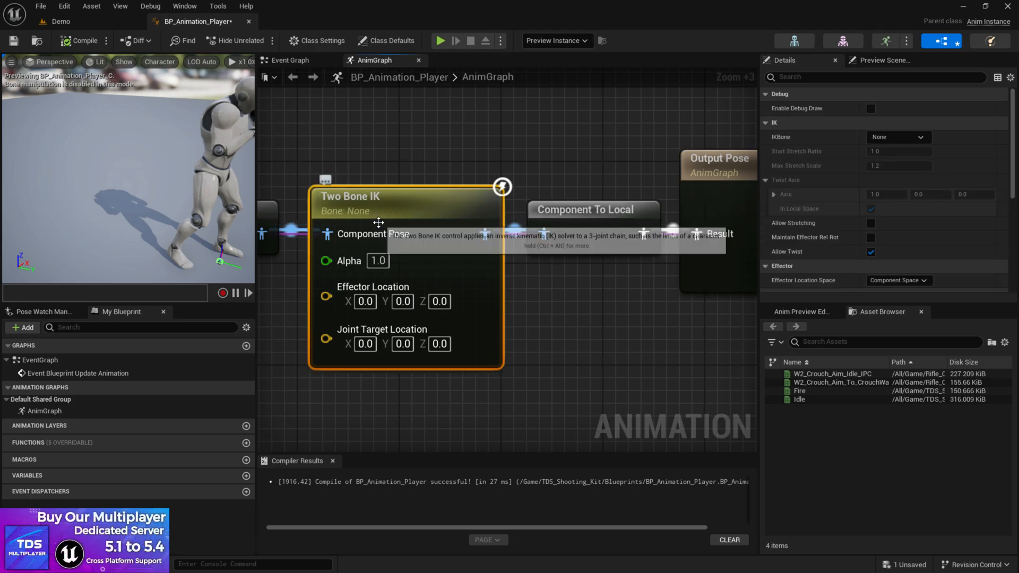
mouse_move(838, 184)
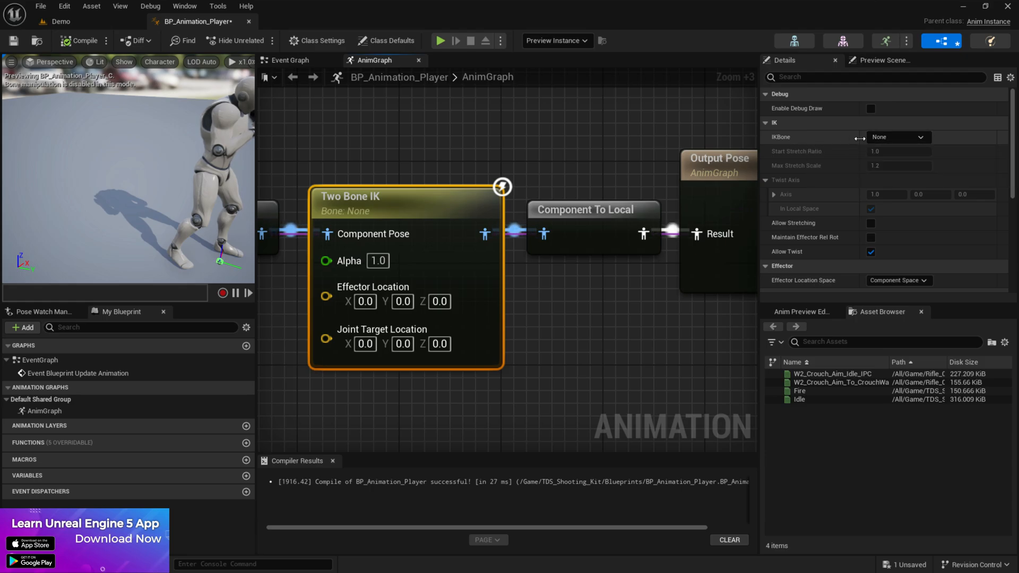
Set IKBone to hand_l and Effector Location Space to Bone Space.
click(919, 137)
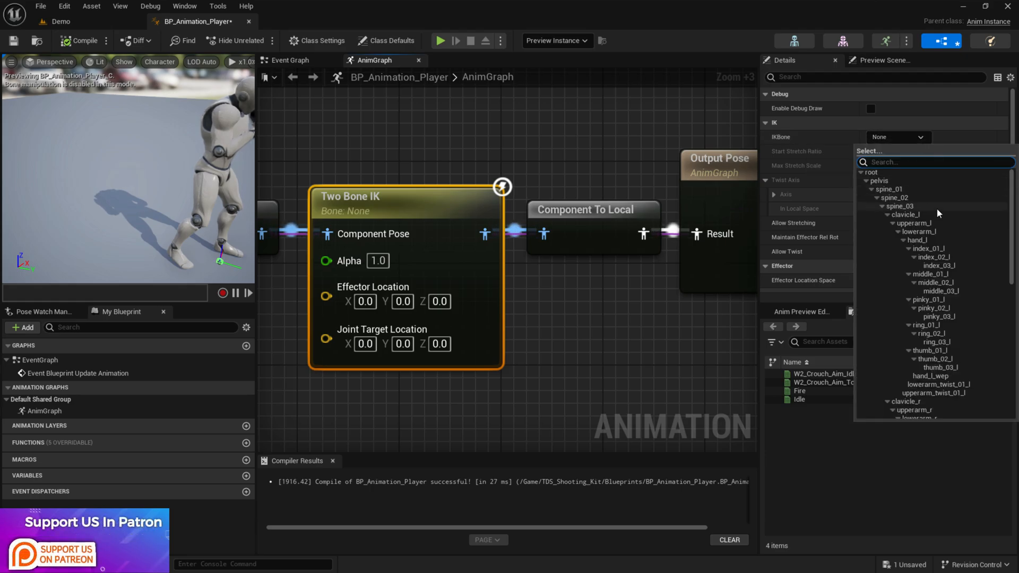
click(921, 240)
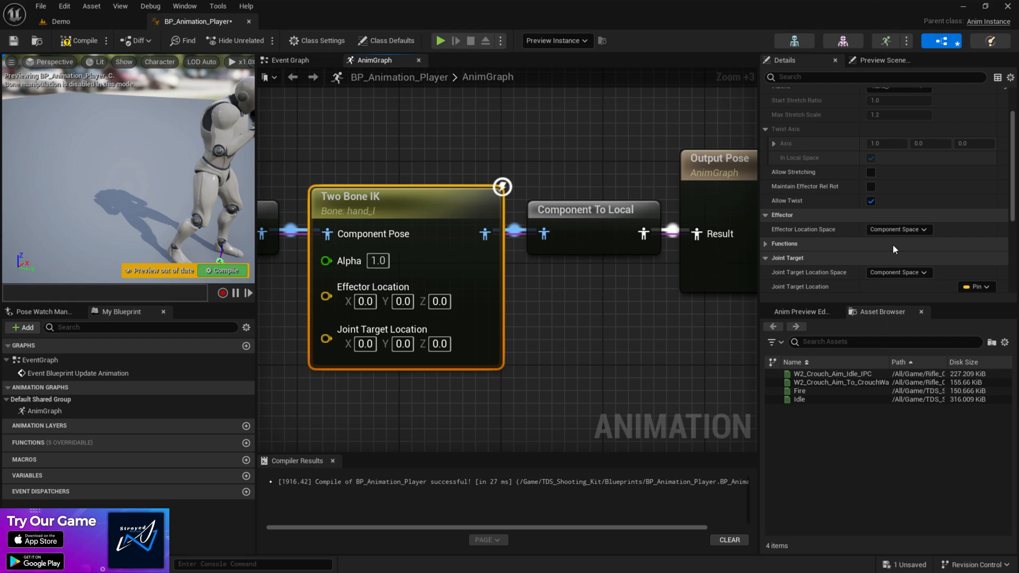
scroll(down, 3)
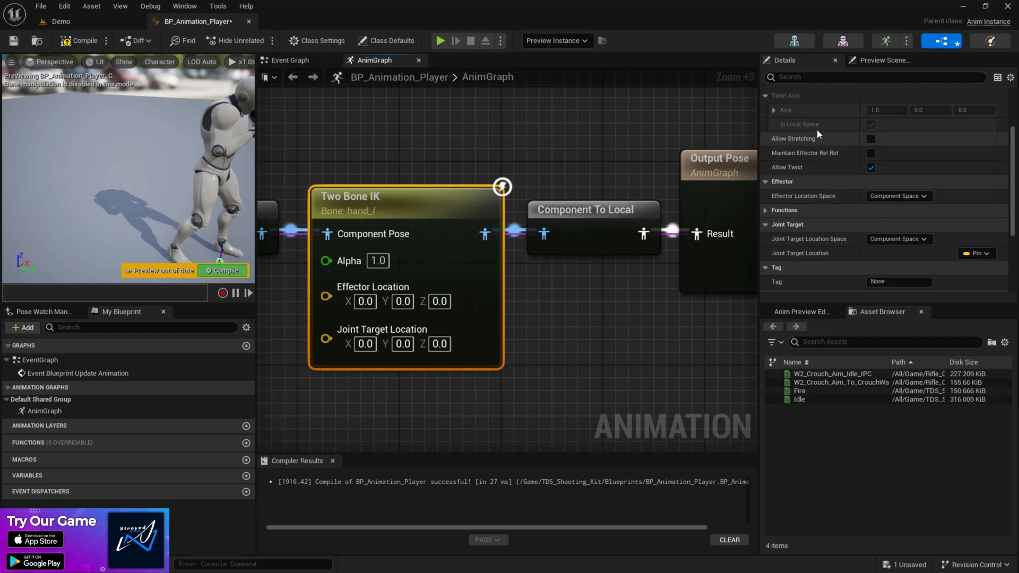
mouse_move(830, 138)
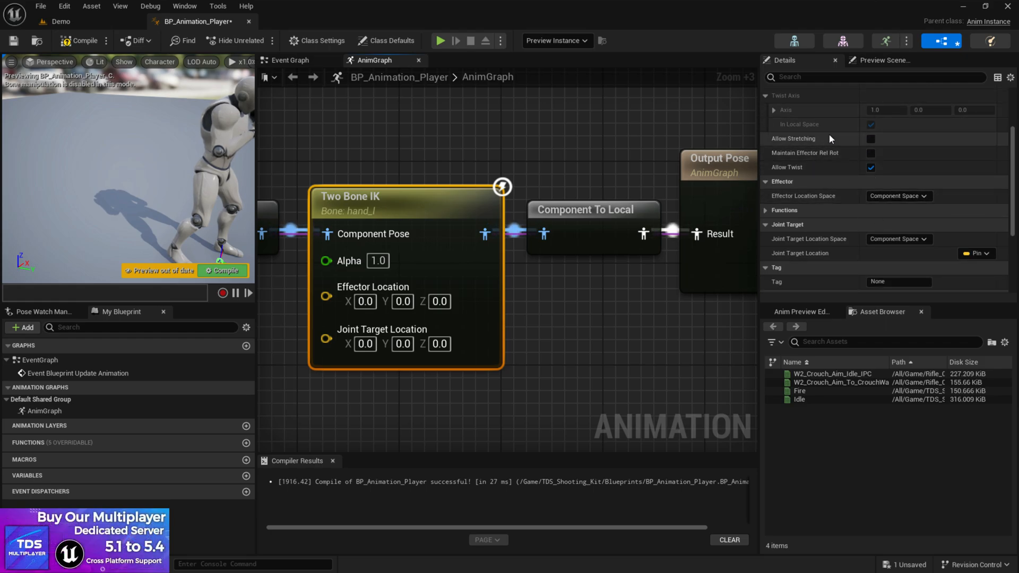
scroll(up, 3)
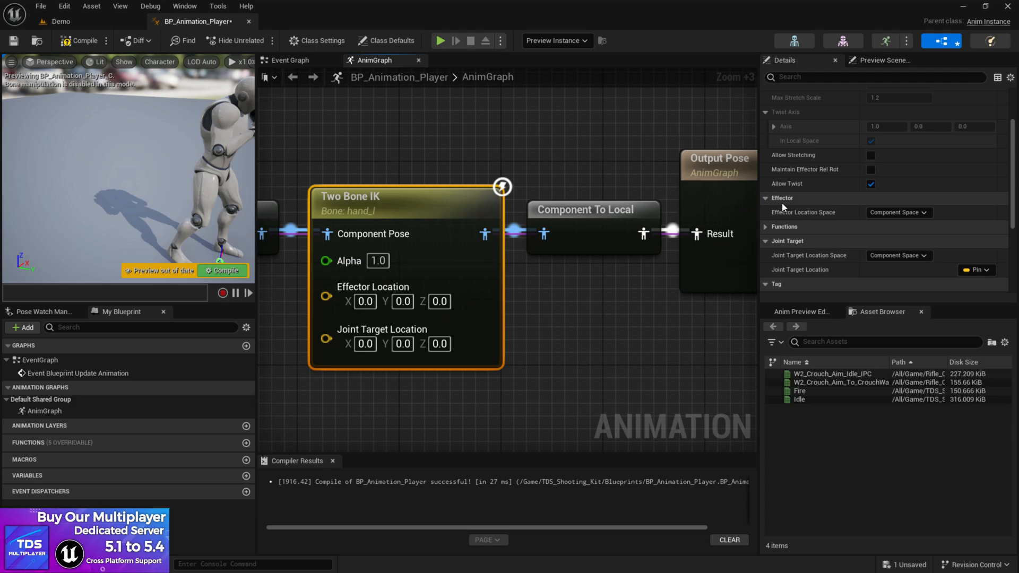
click(899, 213)
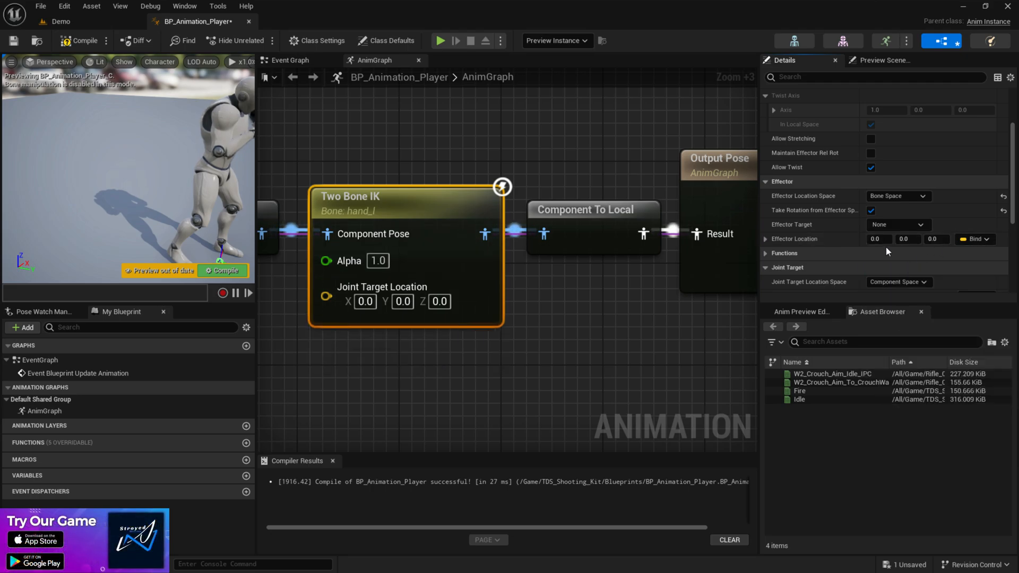
mouse_move(904, 239)
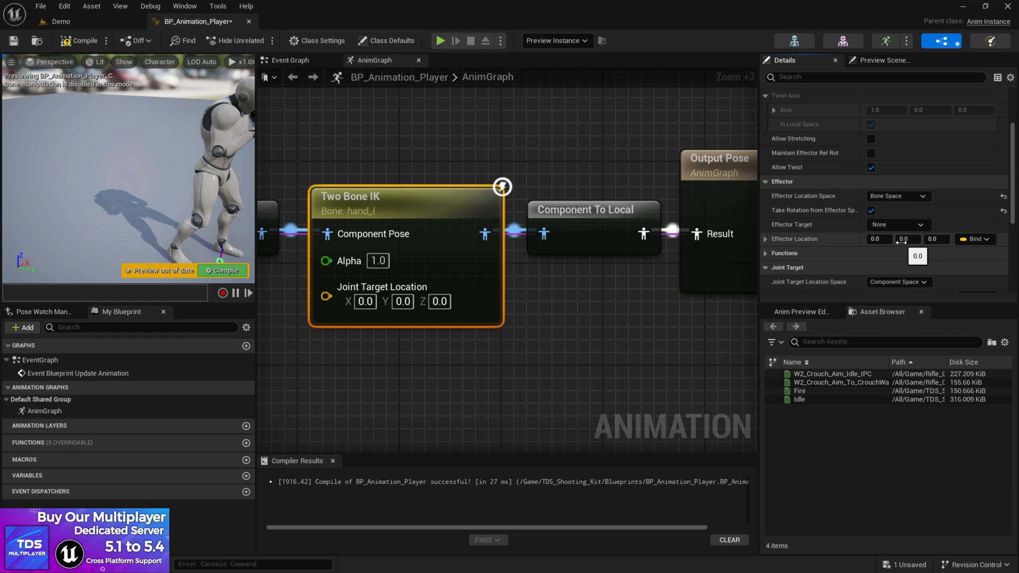
Browse the Effector Target bone list for the hand bone.
scroll(down, 3)
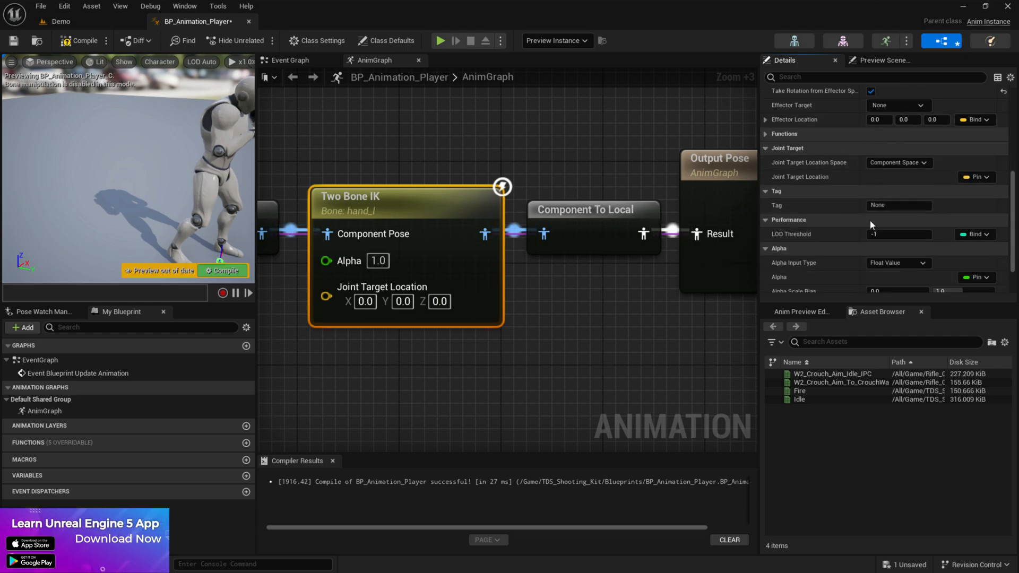
scroll(up, 3)
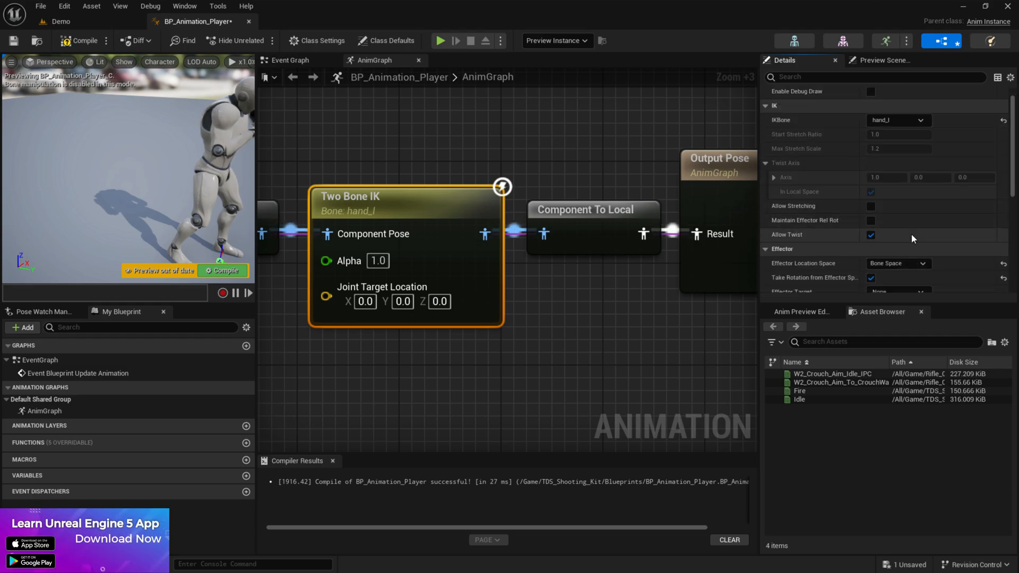
scroll(down, 3)
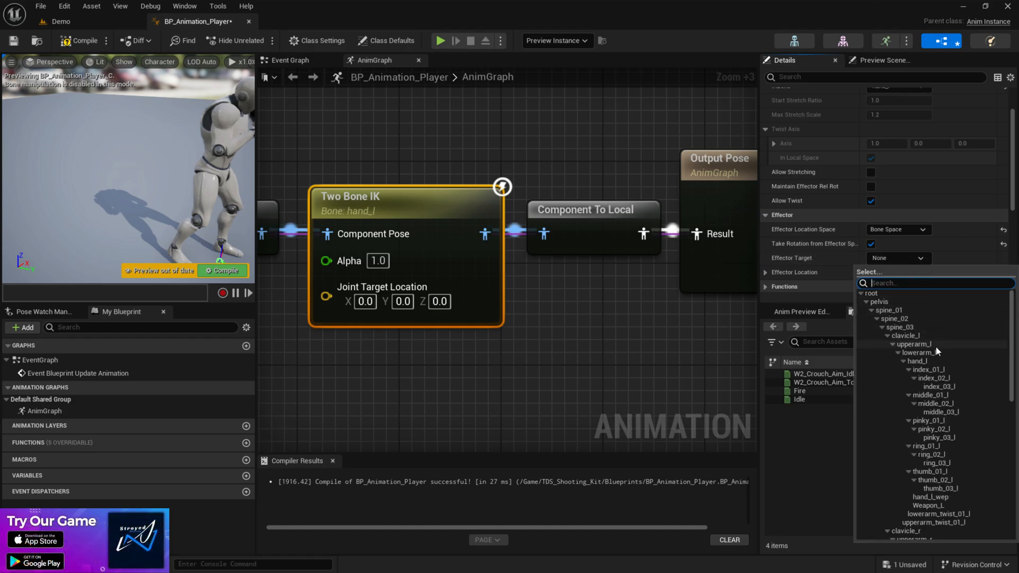
Set Effector Target to hand_l, Joint Target space to Bone Space and Joint Target to spine_03.
click(922, 361)
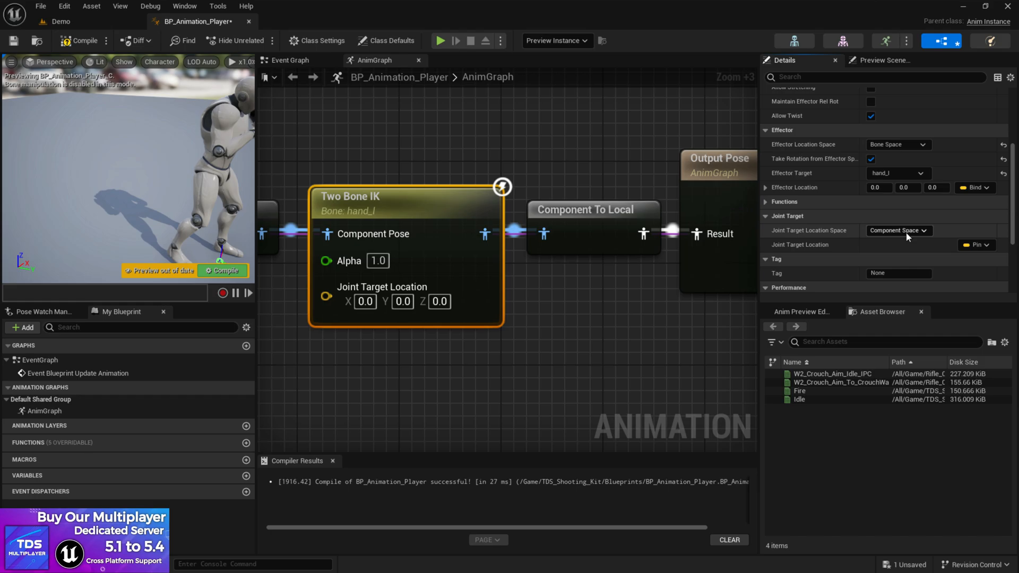
click(900, 230)
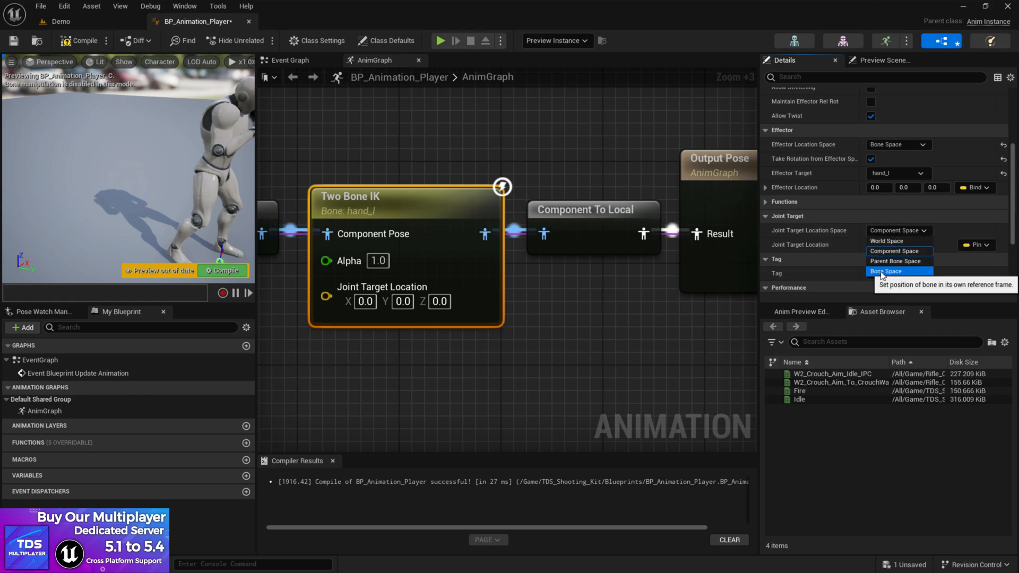
click(885, 271)
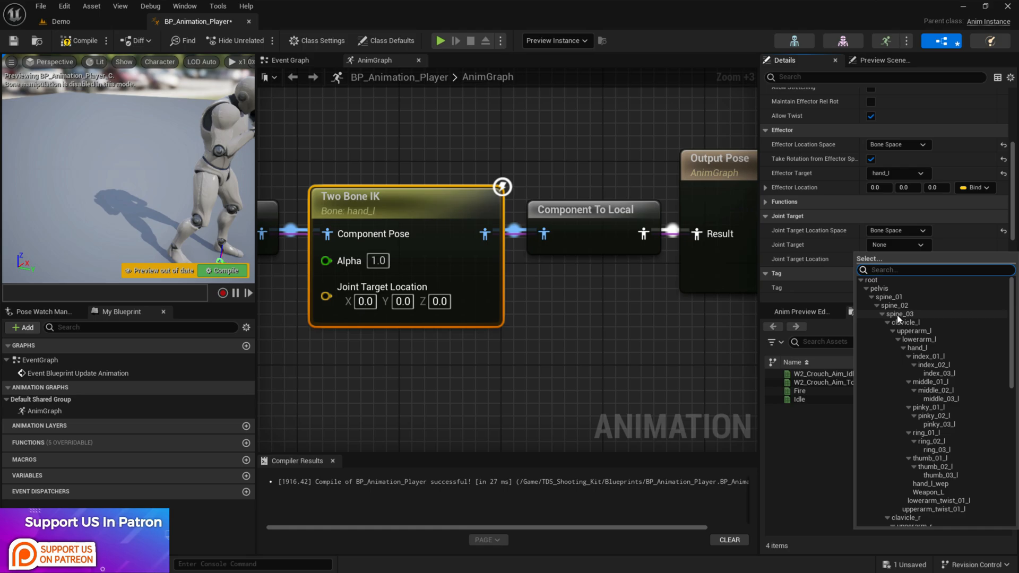
click(902, 314)
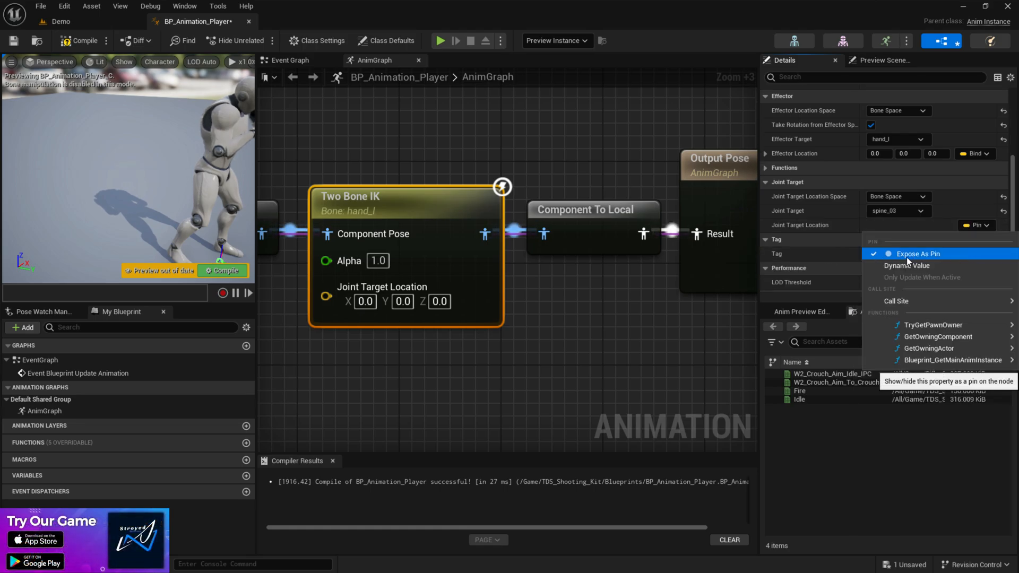
Unexpose Joint Target Location as a pin and set it to -90, -38, -113.
click(918, 253)
text(-90)
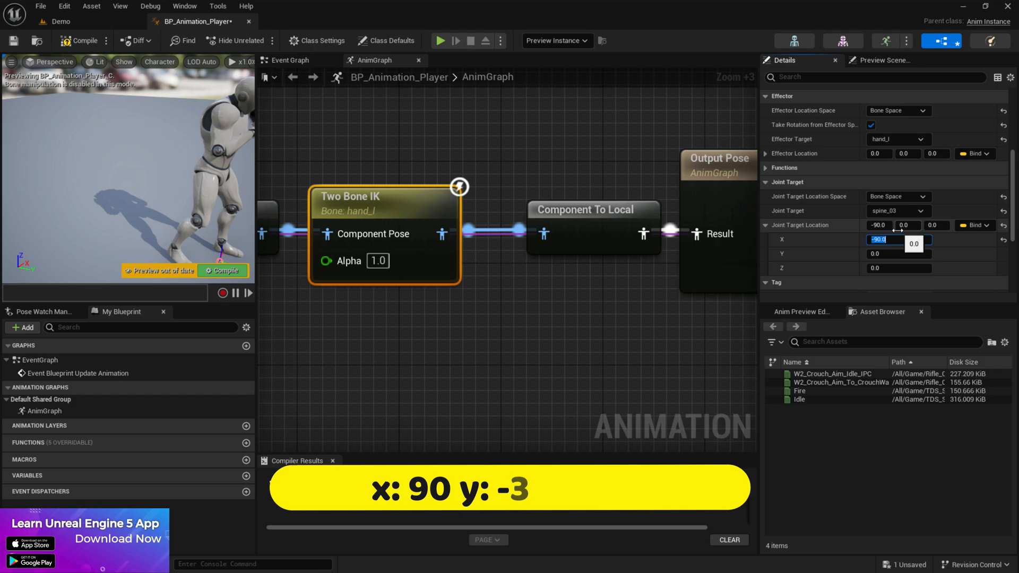
click(897, 253)
text(-38)
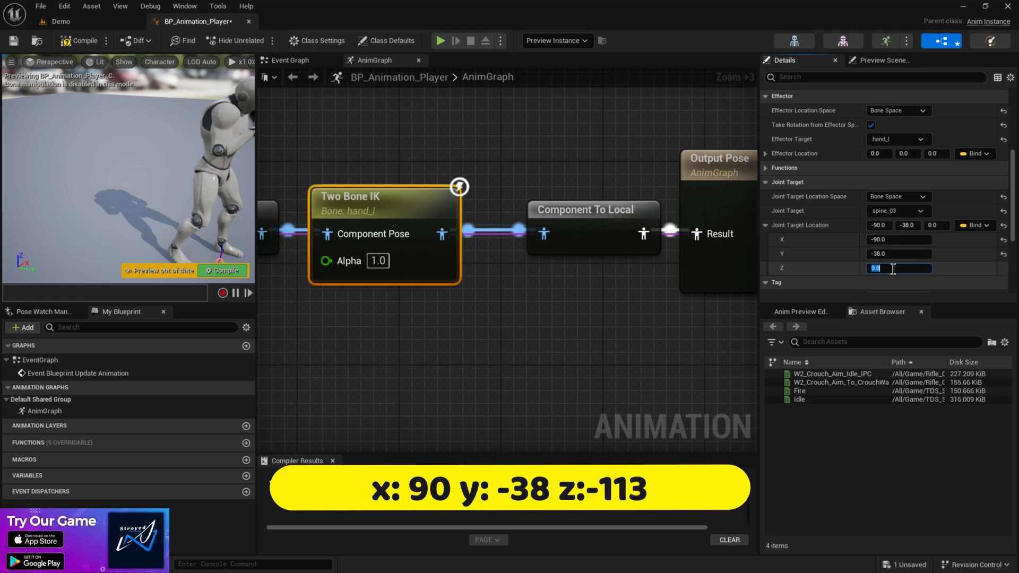
text(-113)
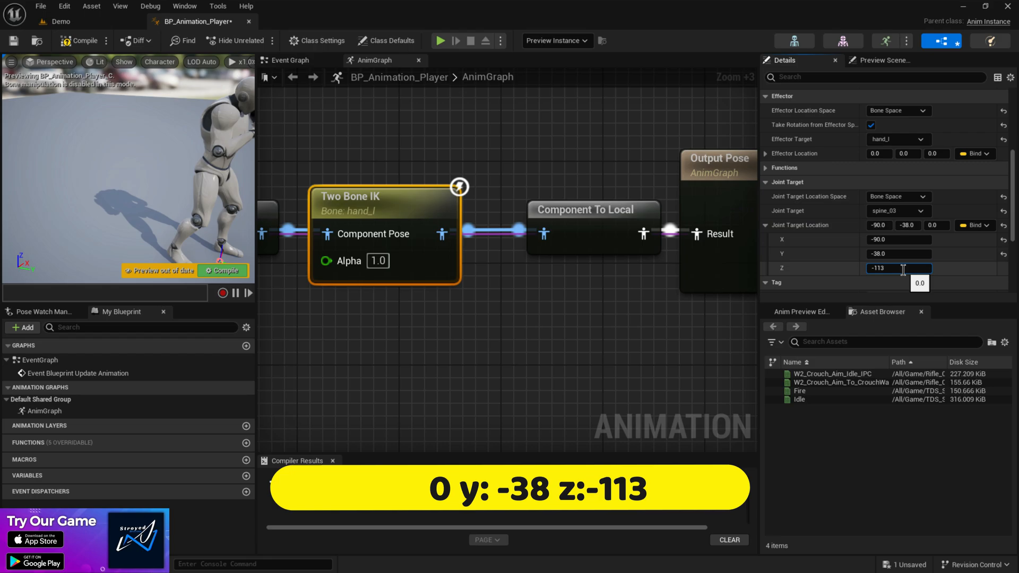
click(82, 41)
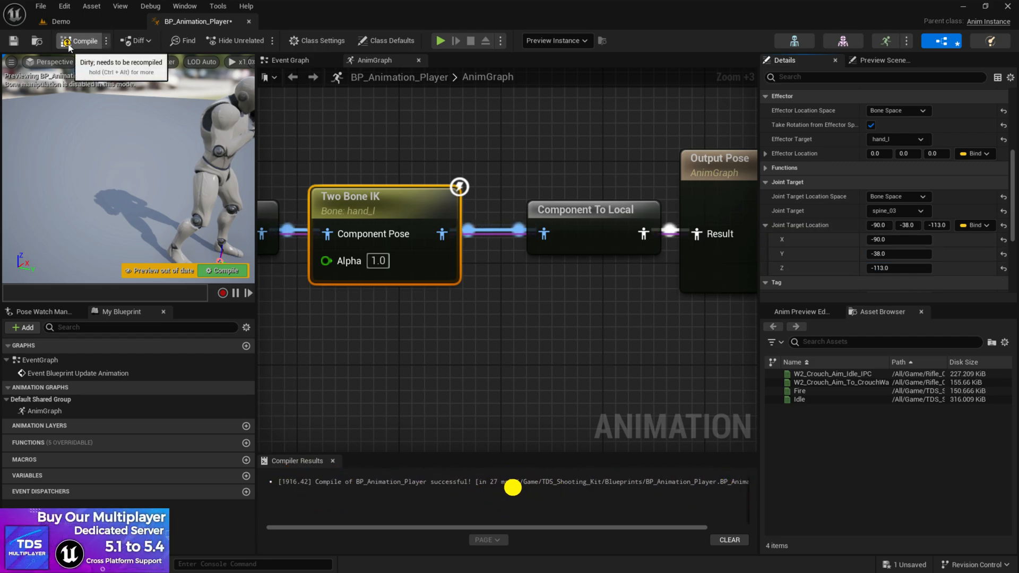
Recompile the animation blueprint and inspect the left hand in the preview.
click(82, 41)
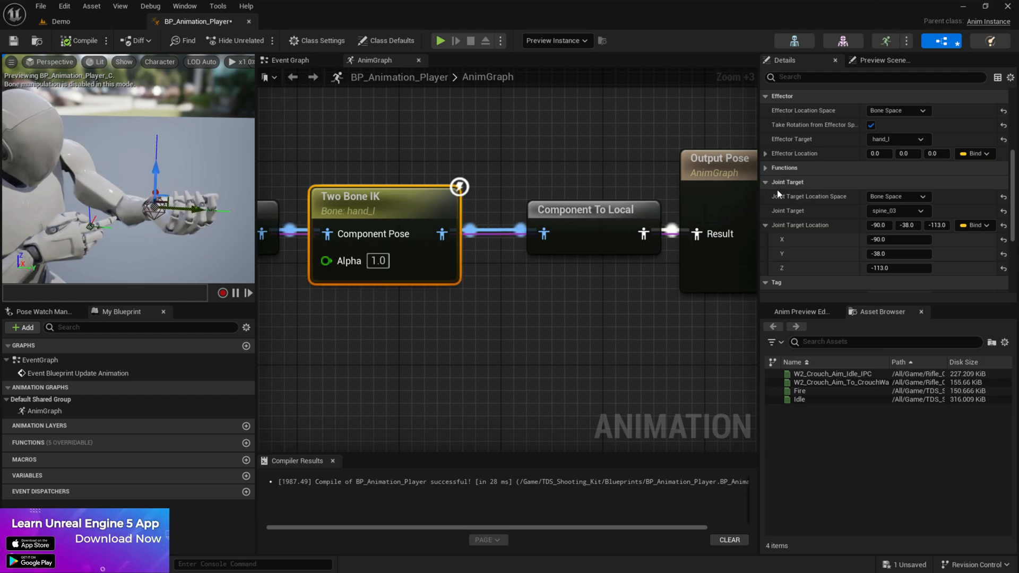
Collapse Joint Target and enter Effector Location 0.2983, 0.0360, 5.0152.
click(767, 182)
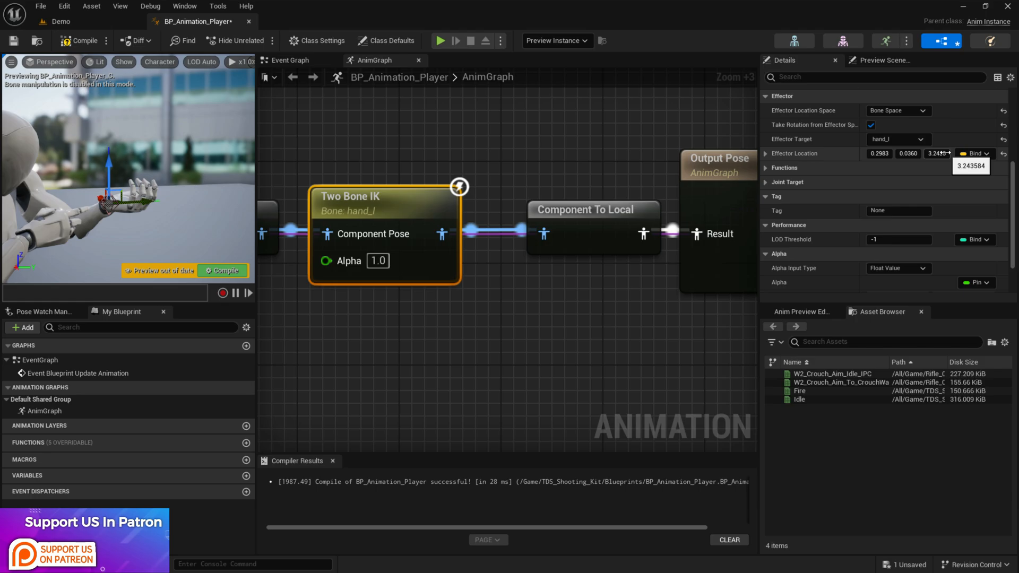
text(5.0152)
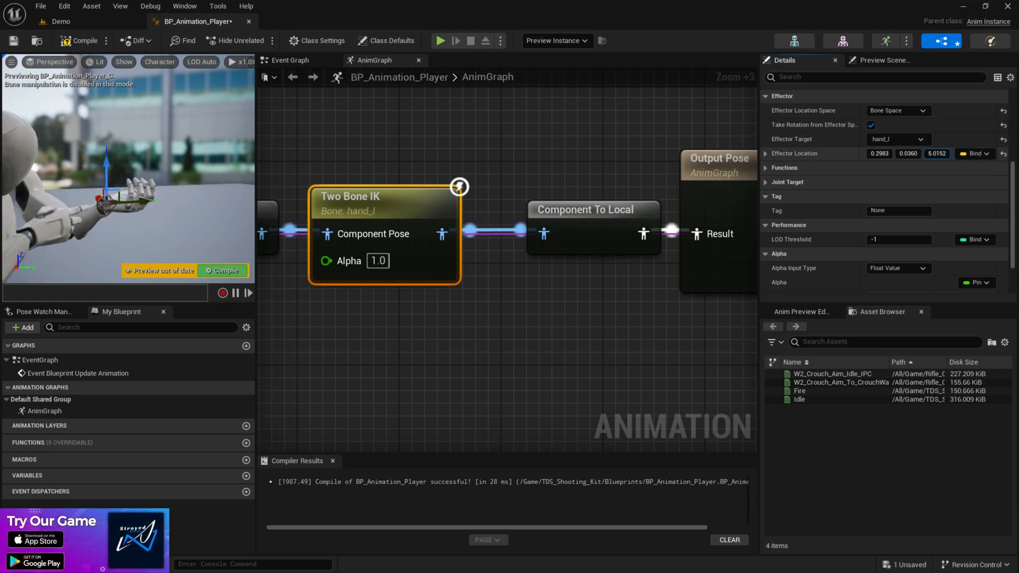